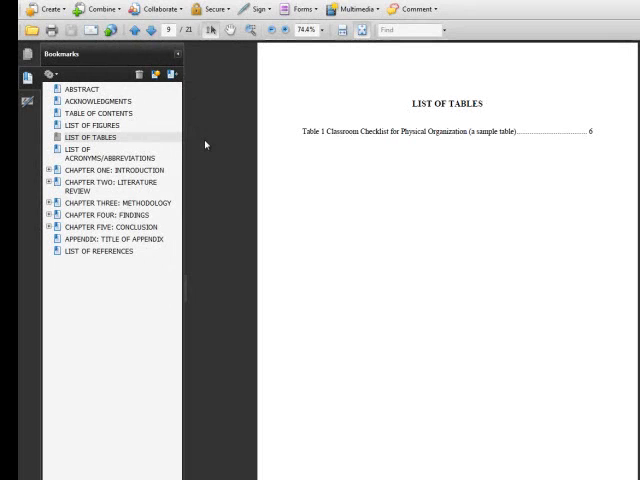
mouse_move(311, 136)
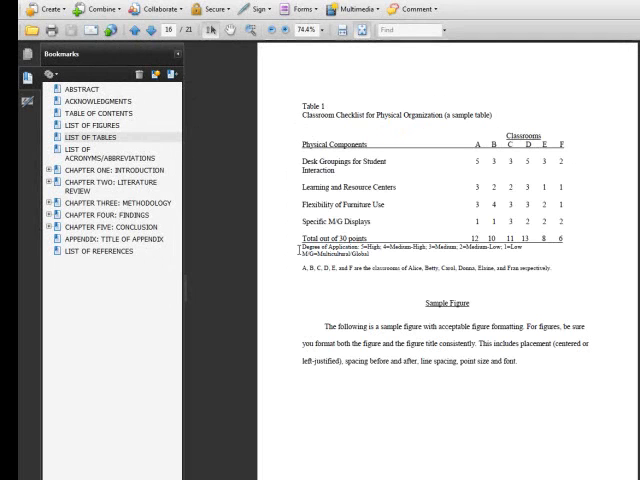
mouse_move(315, 292)
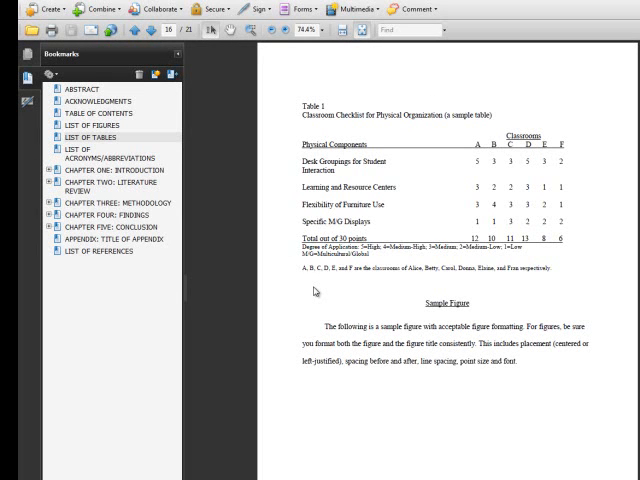
mouse_move(312, 293)
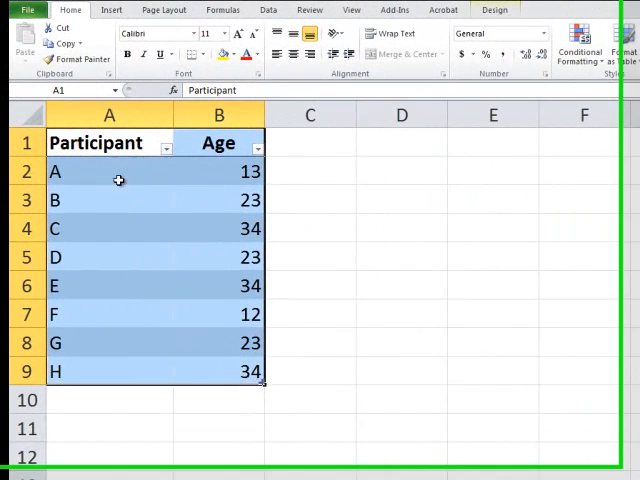
Copy the Participant and Age table (A1:B9) from Excel
left_click(66, 45)
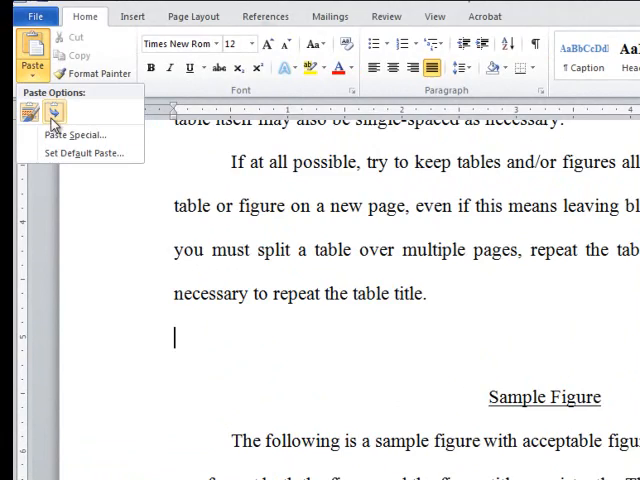
Paste the copied table via Paste Special as a Microsoft Excel Worksheet Object
left_click(76, 135)
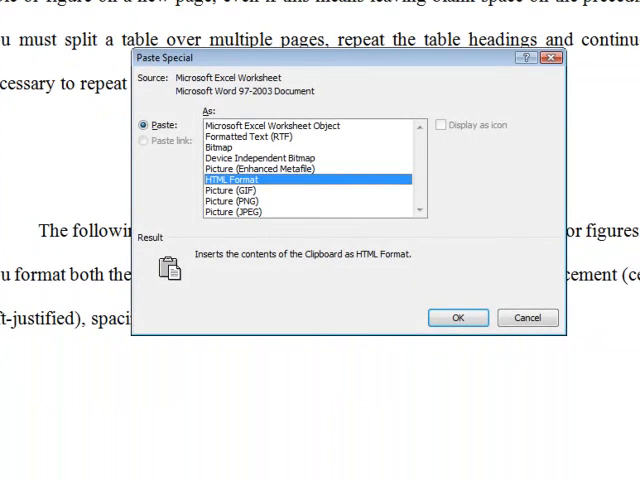
left_click(270, 125)
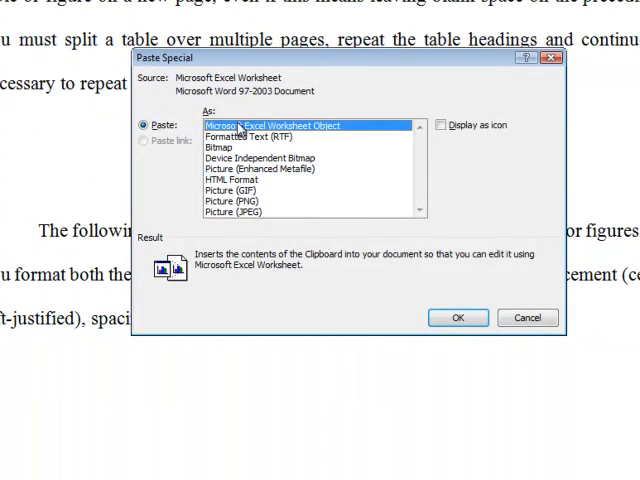
left_click(457, 317)
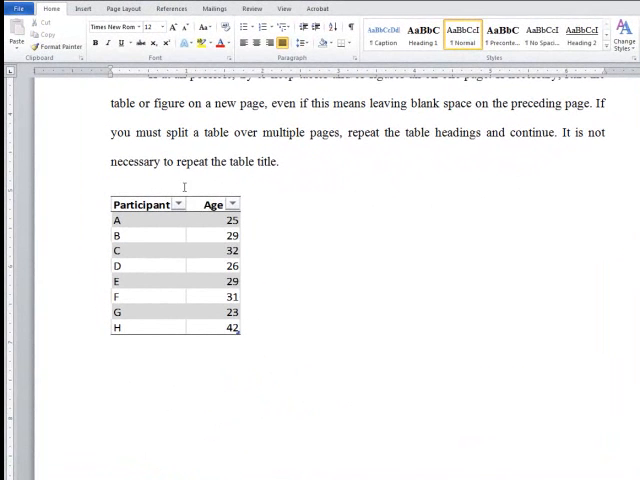
Insert a 2x5 Word table below the worksheet with 'Heading Row' in its first cell
left_click(84, 8)
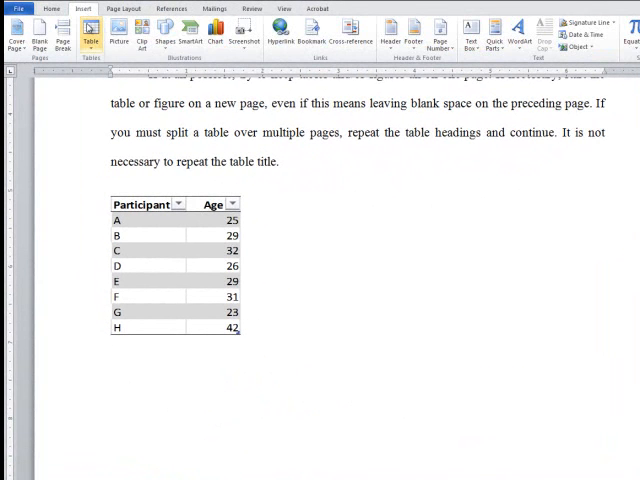
left_click(91, 37)
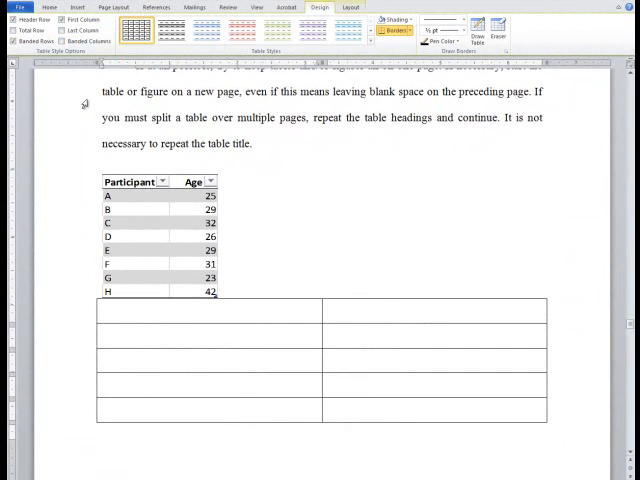
type("Heading R")
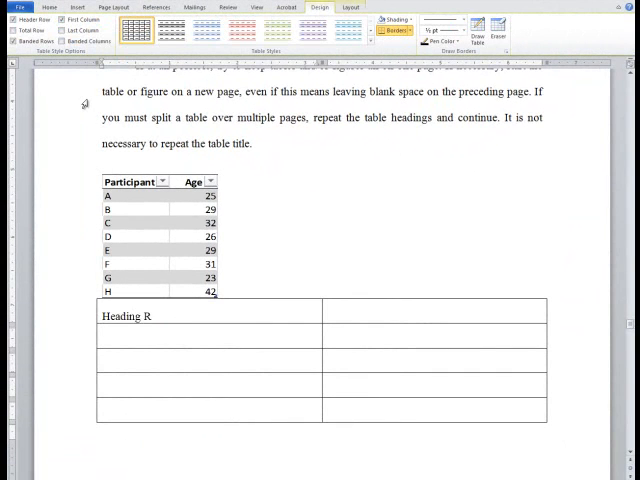
type("ow")
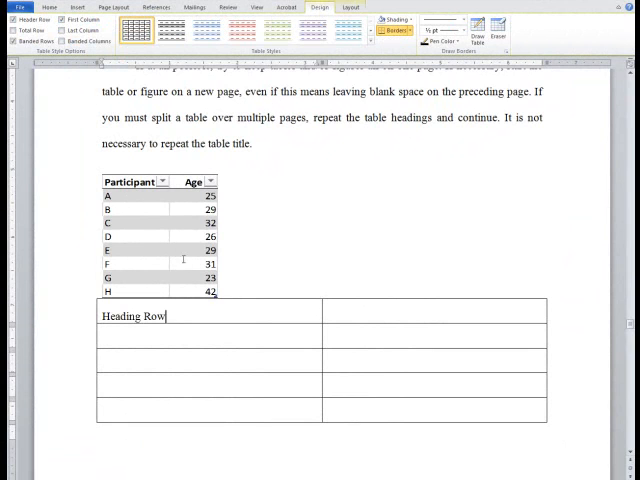
left_click(50, 7)
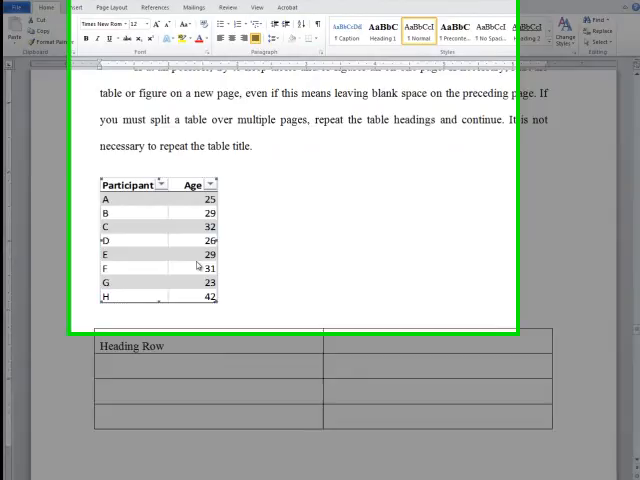
Insert a 'Table 1' caption positioned above the pasted participant table
left_click(118, 11)
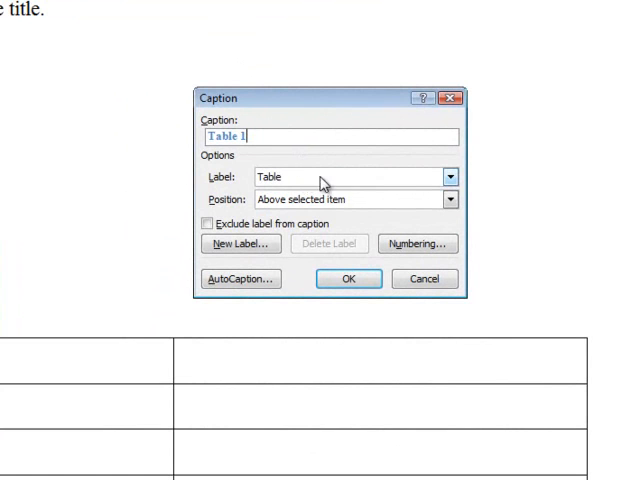
left_click(451, 177)
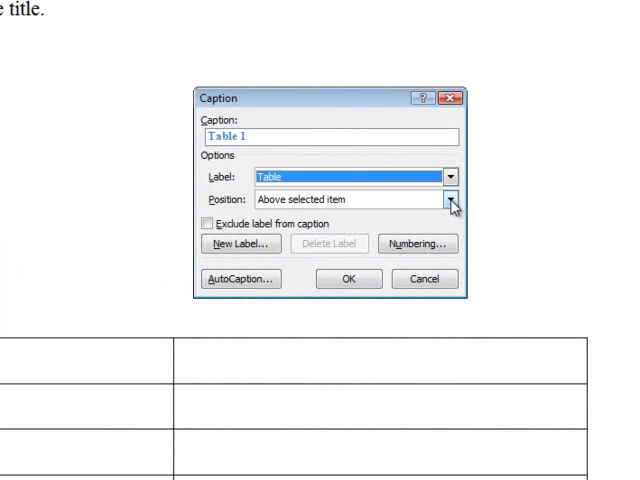
left_click(451, 197)
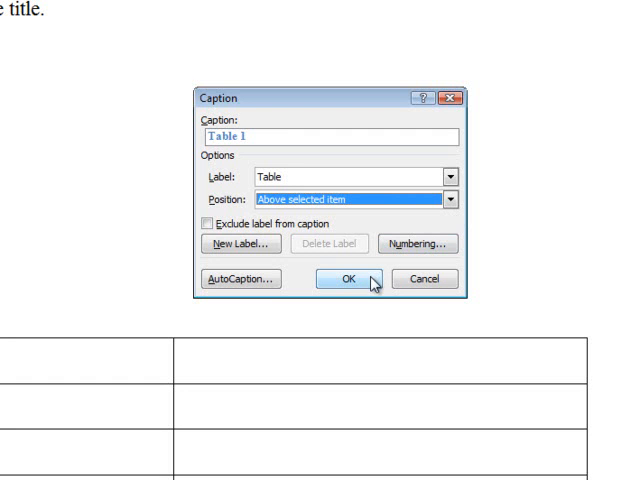
left_click(347, 279)
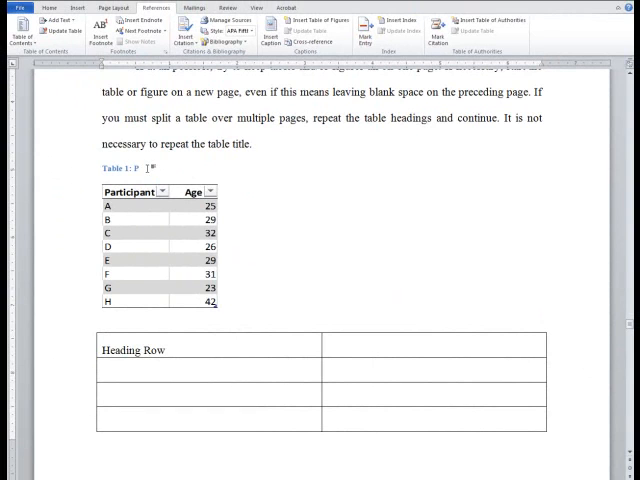
Finish the caption title so it reads 'Participant Data'
type("articipant Data")
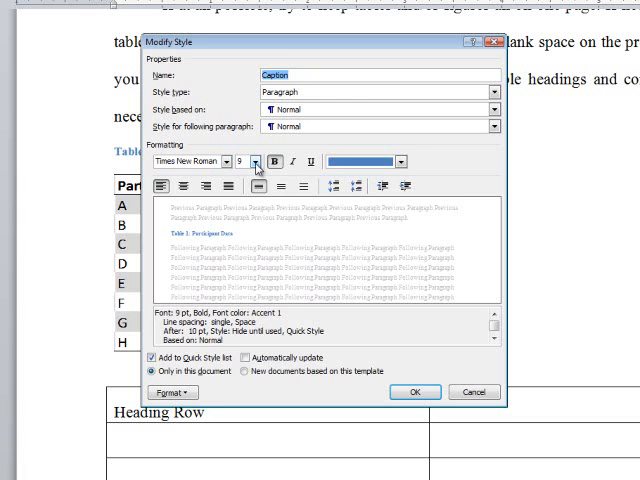
Set the Caption style to 12 pt with Automatic black font color
left_click(251, 161)
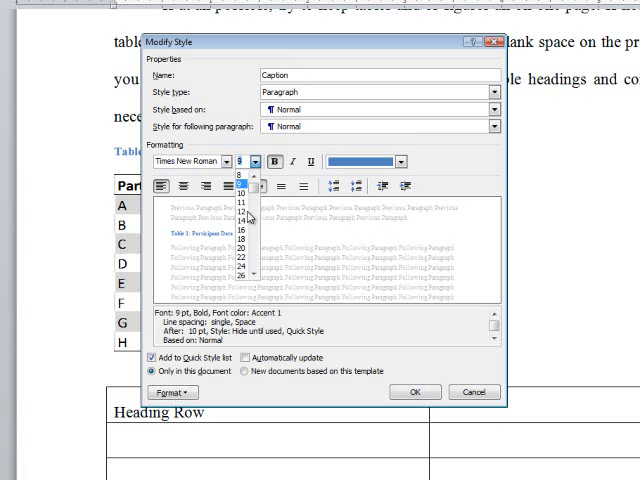
left_click(247, 200)
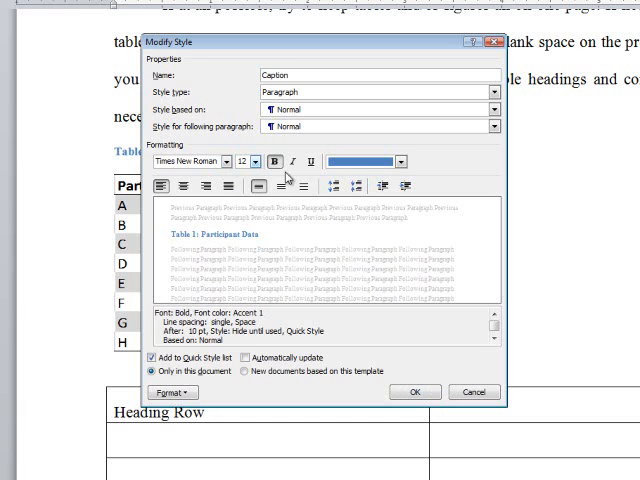
left_click(400, 161)
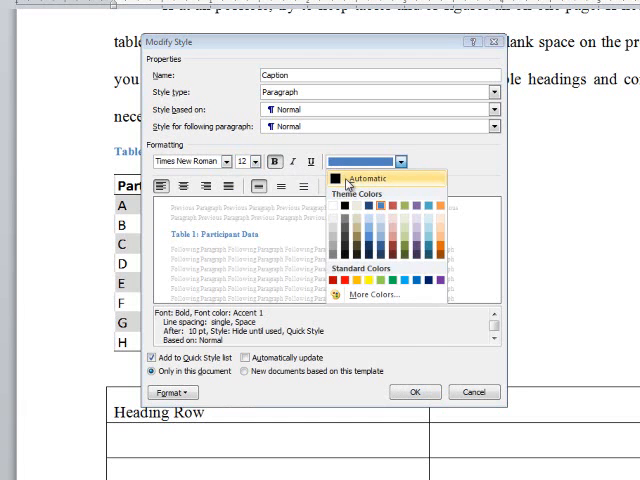
left_click(350, 173)
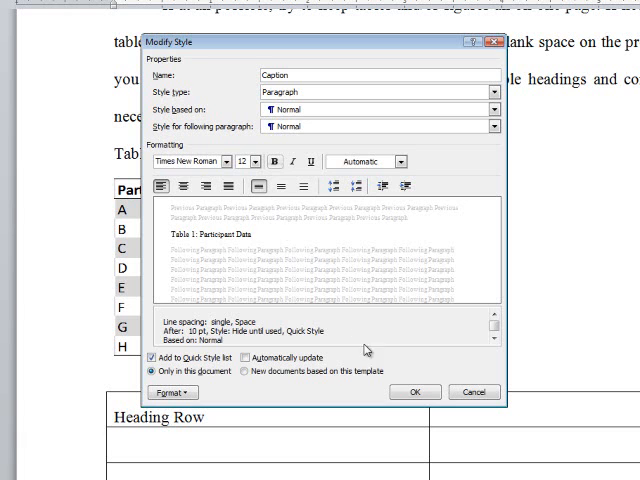
left_click(414, 391)
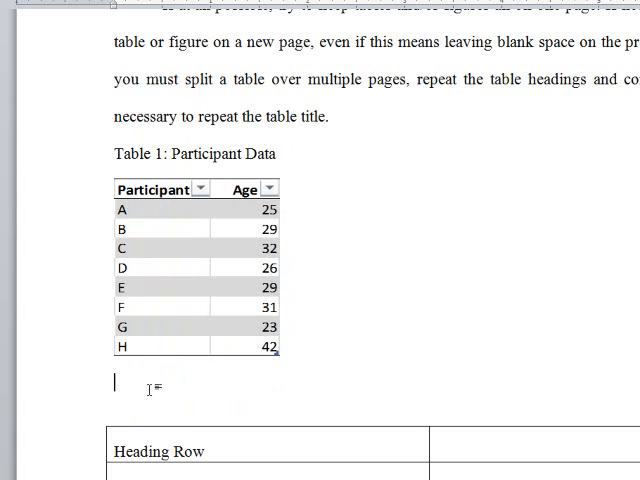
type("Source: www.uc")
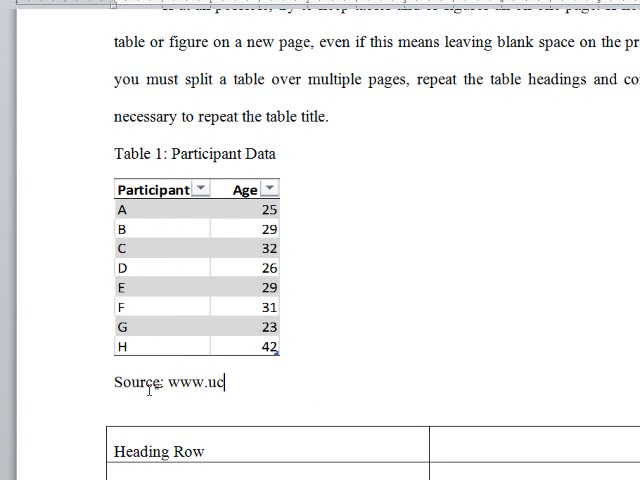
type("f.edu")
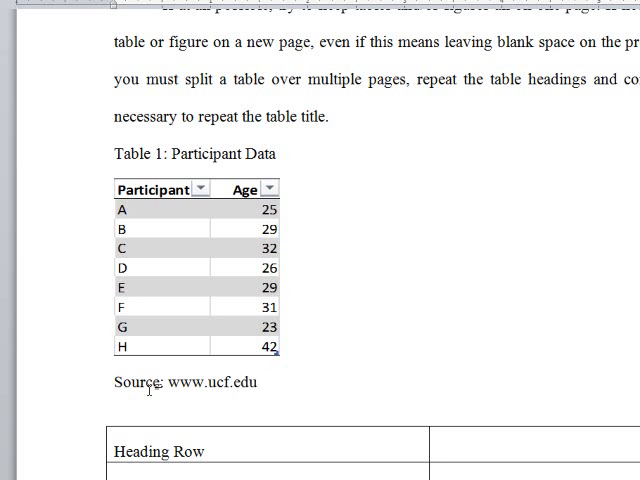
left_click(262, 382)
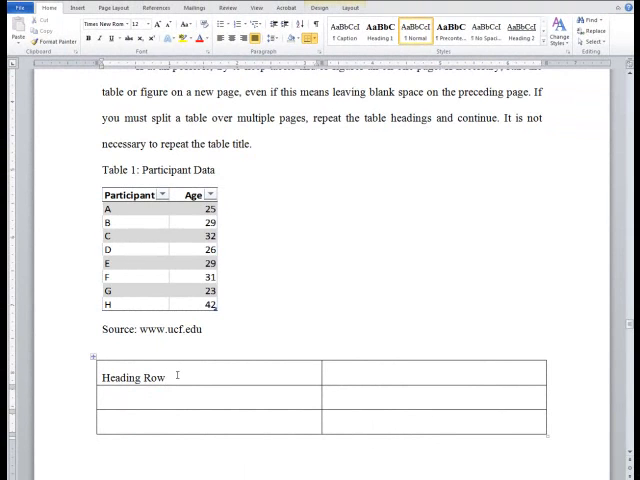
In Table Properties, set Row 1 to repeat as header row on each page
scroll("down", 3)
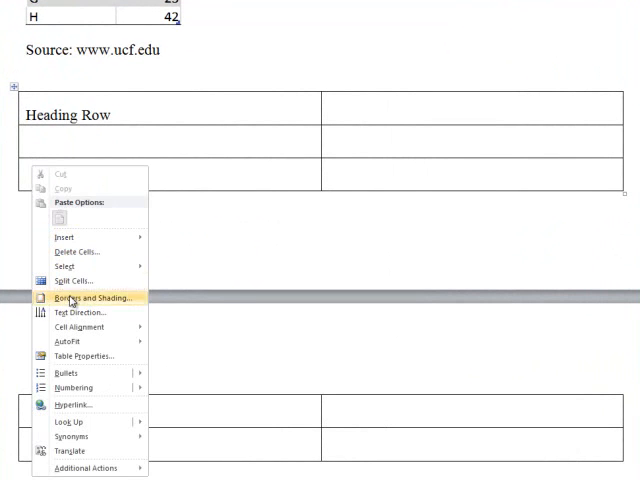
left_click(81, 355)
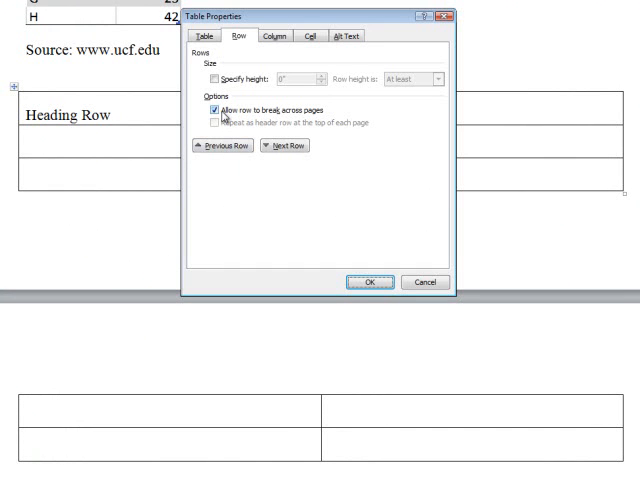
left_click(284, 146)
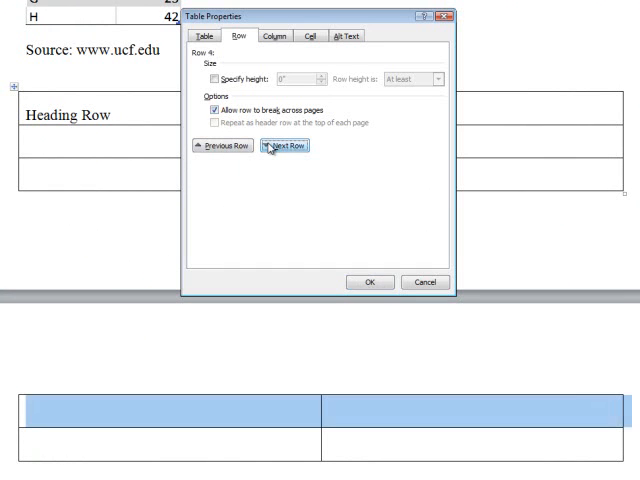
left_click(221, 145)
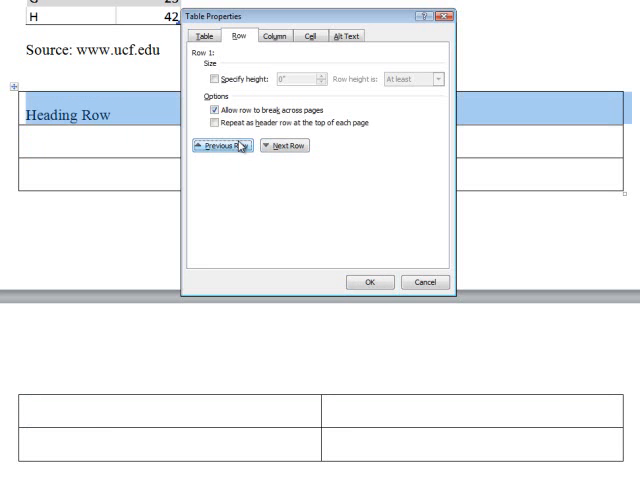
left_click(211, 123)
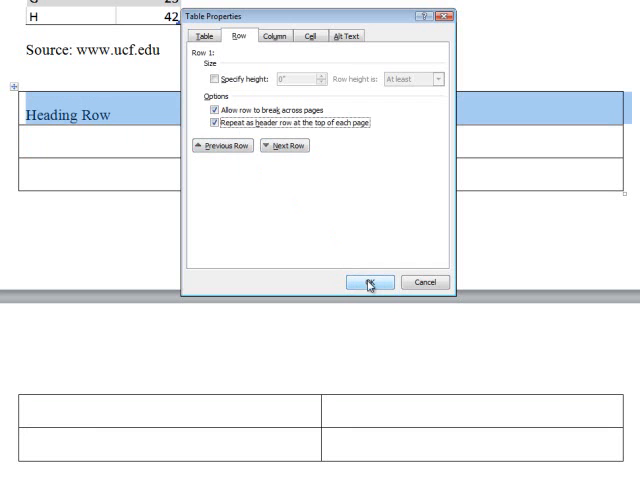
left_click(371, 281)
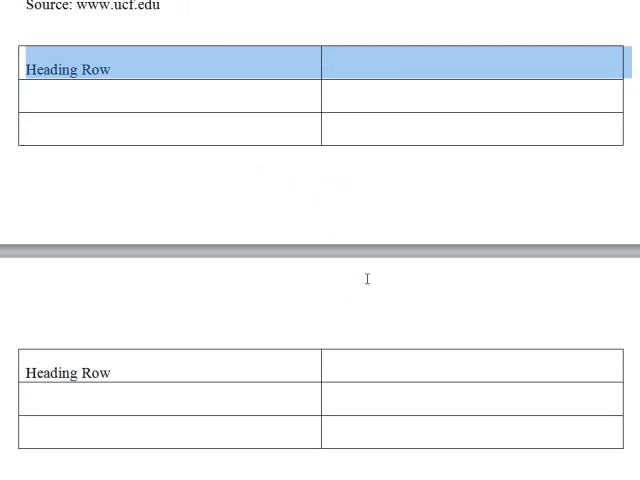